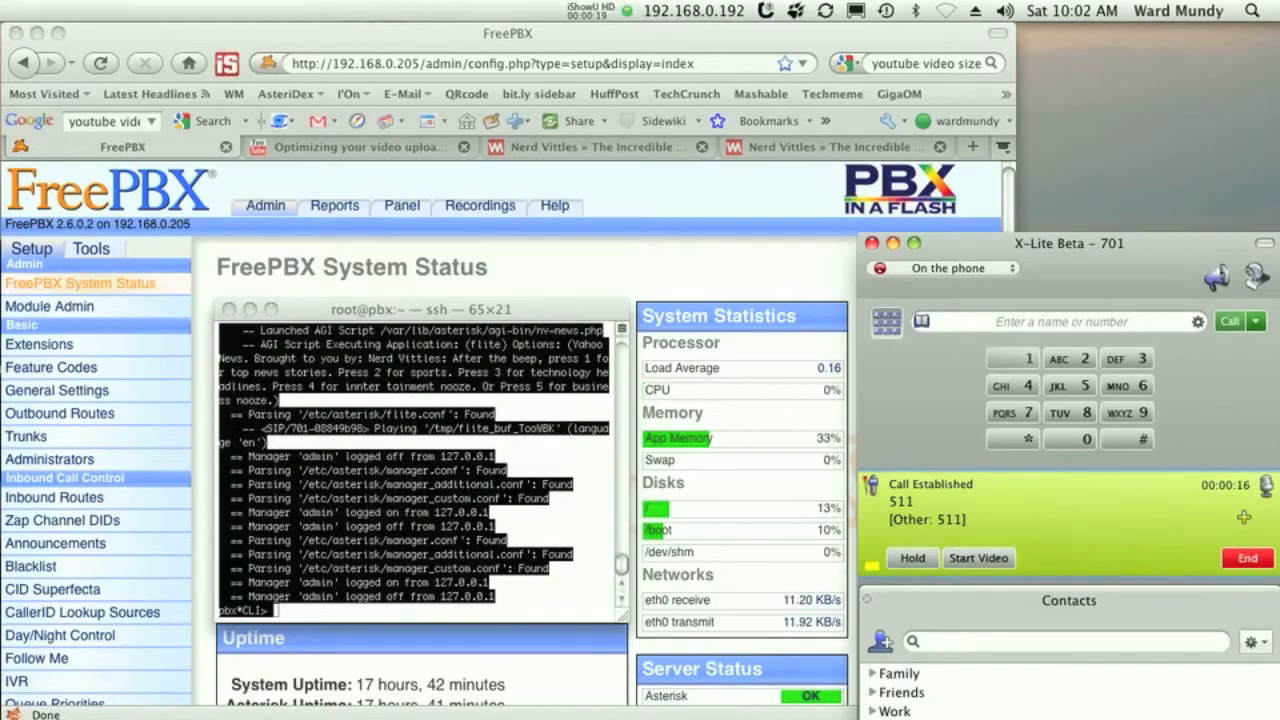
Choose top news stories (1) from the 511 headlines menu, then end the call
left_click(1029, 358)
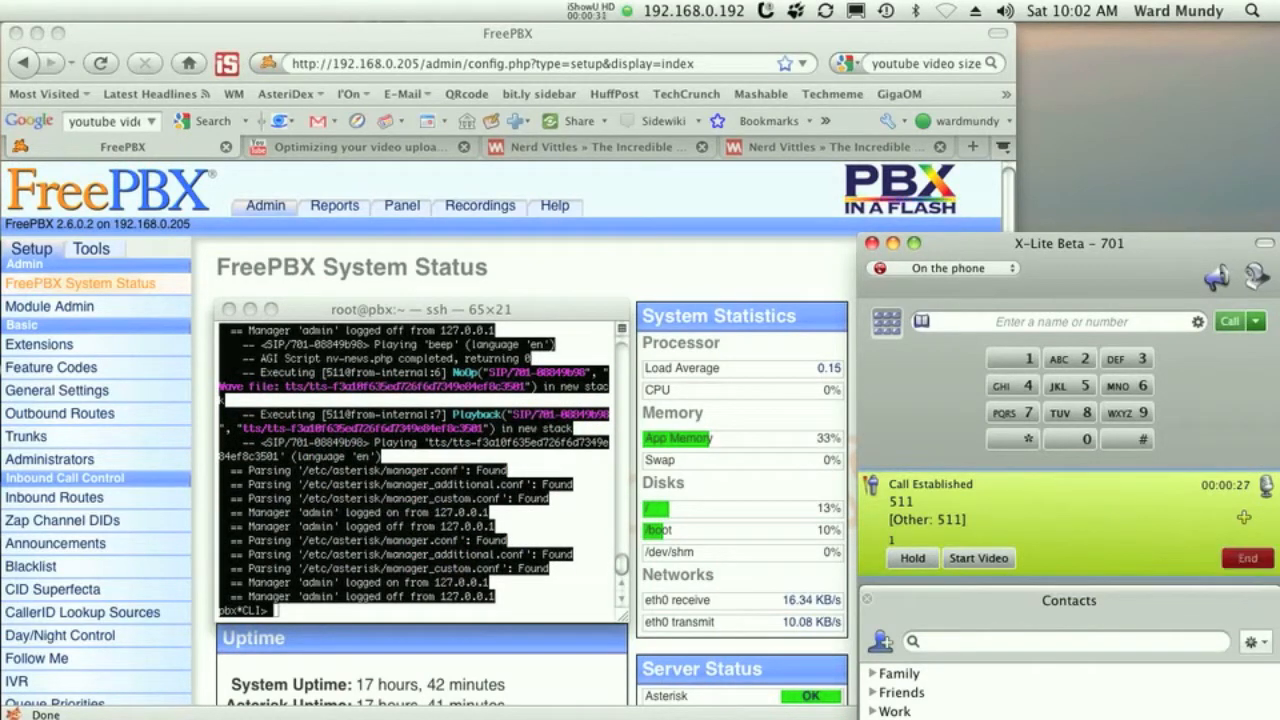
left_click(1246, 558)
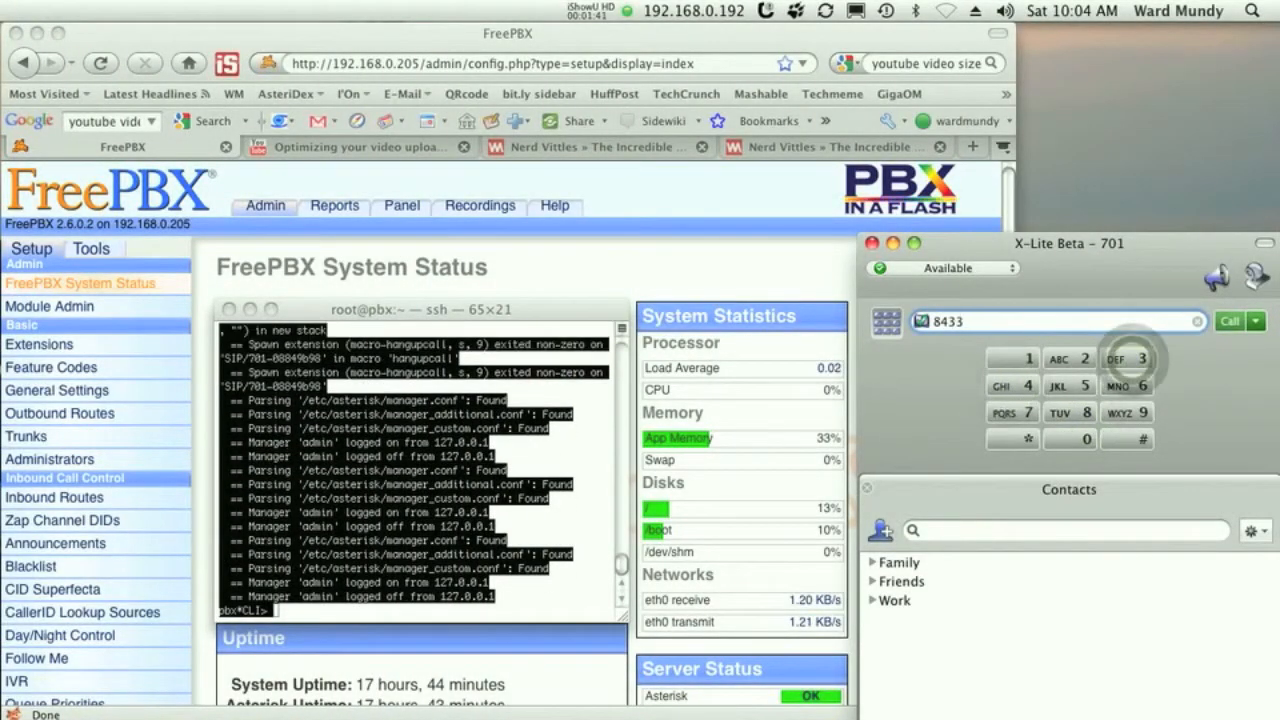
Call 8433, hear the tide report, and hang up
left_click(1231, 321)
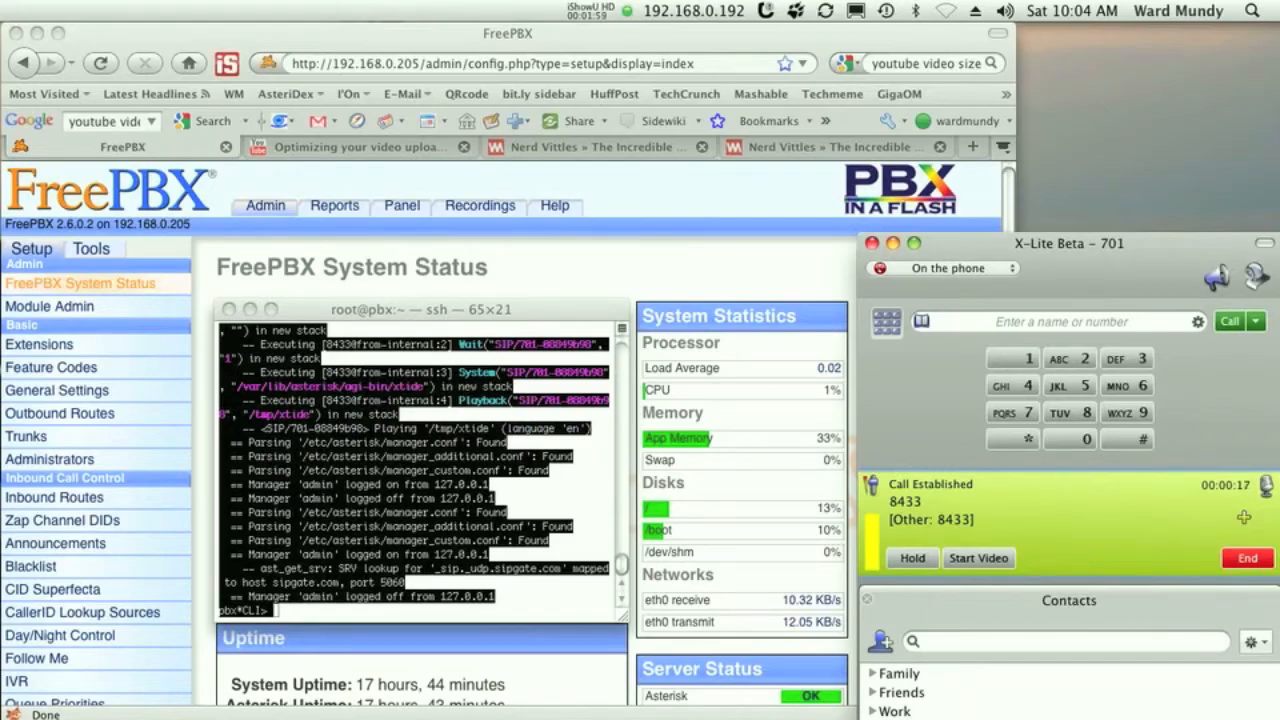
left_click(1247, 557)
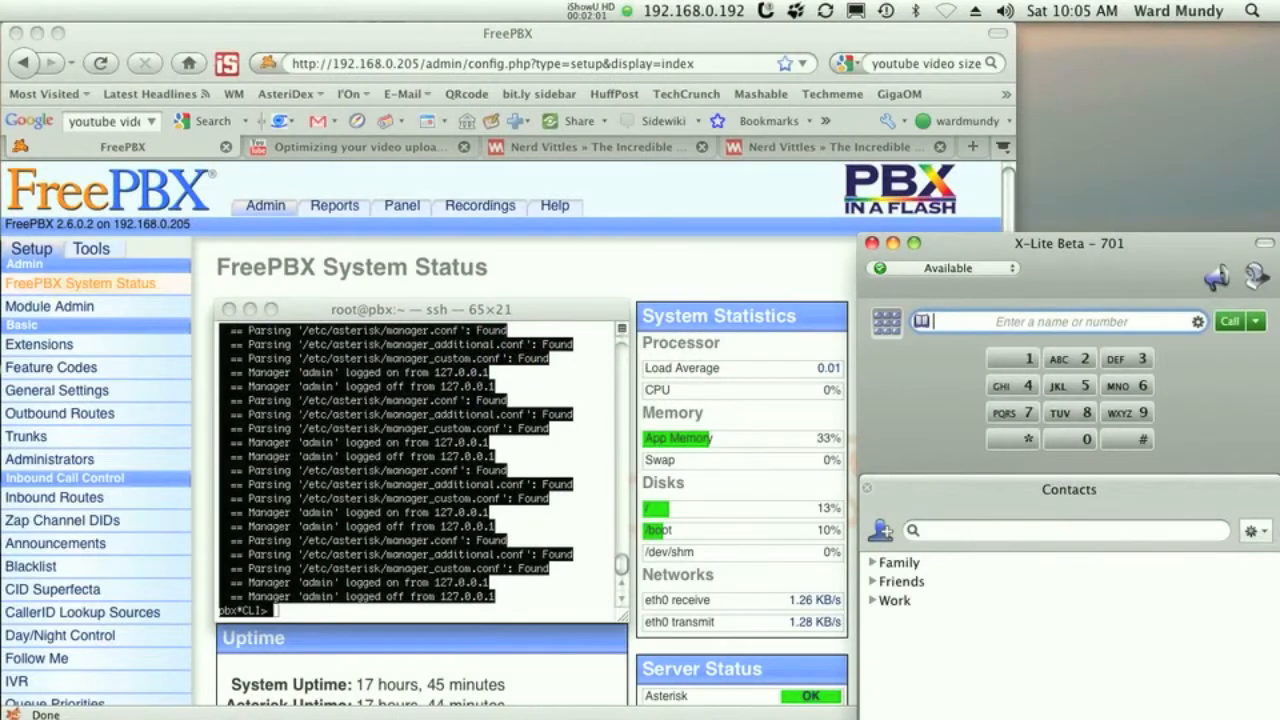
Dial the 1234*1061 demo extension and place the call
type("1234")
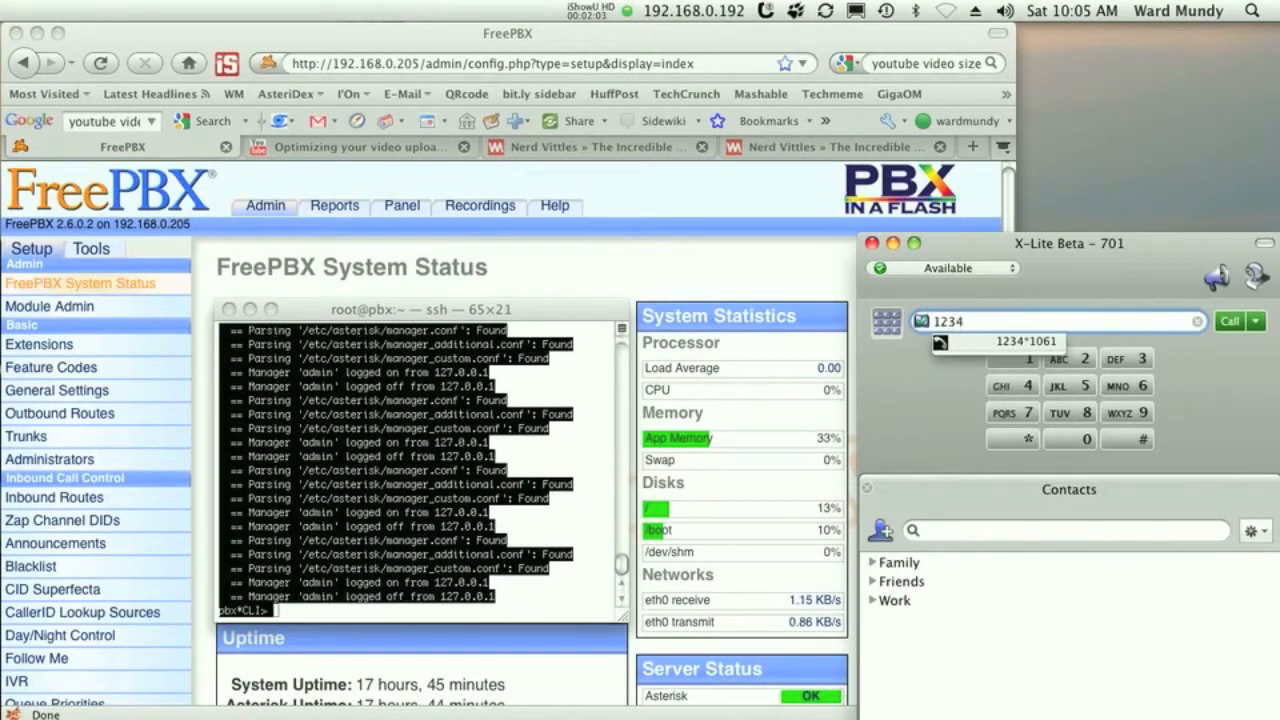
type("*1061")
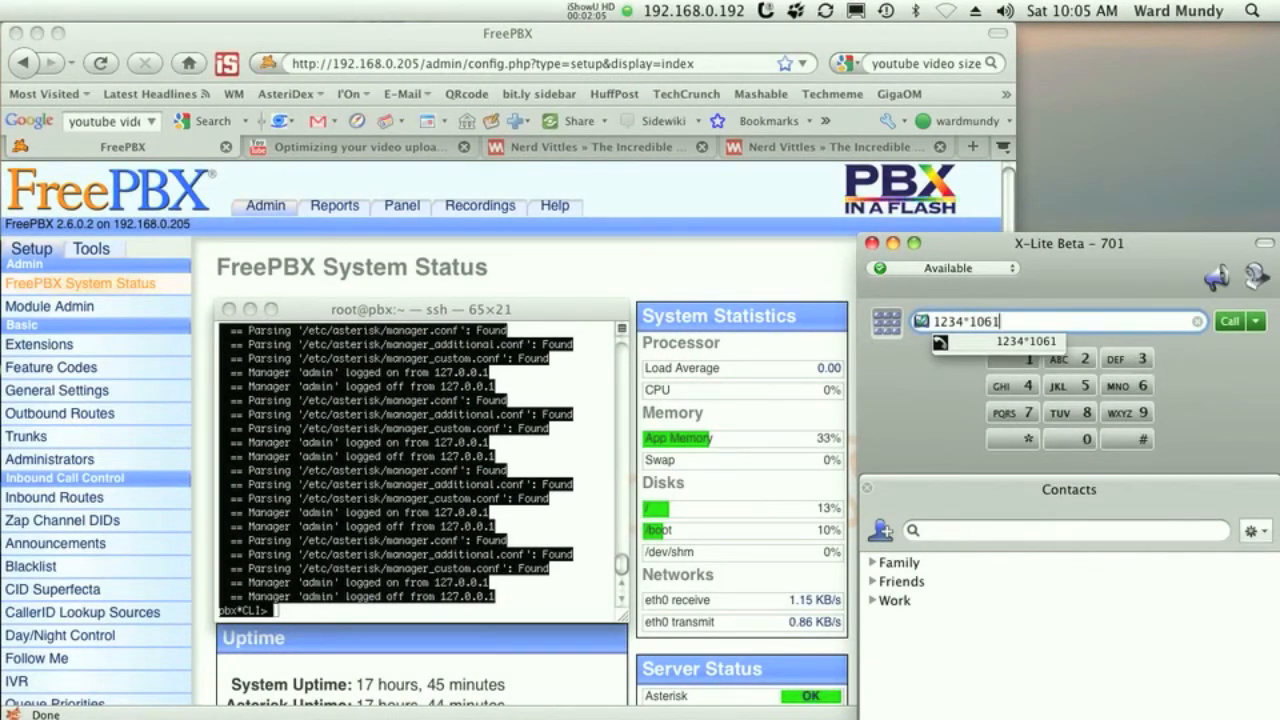
left_click(1232, 321)
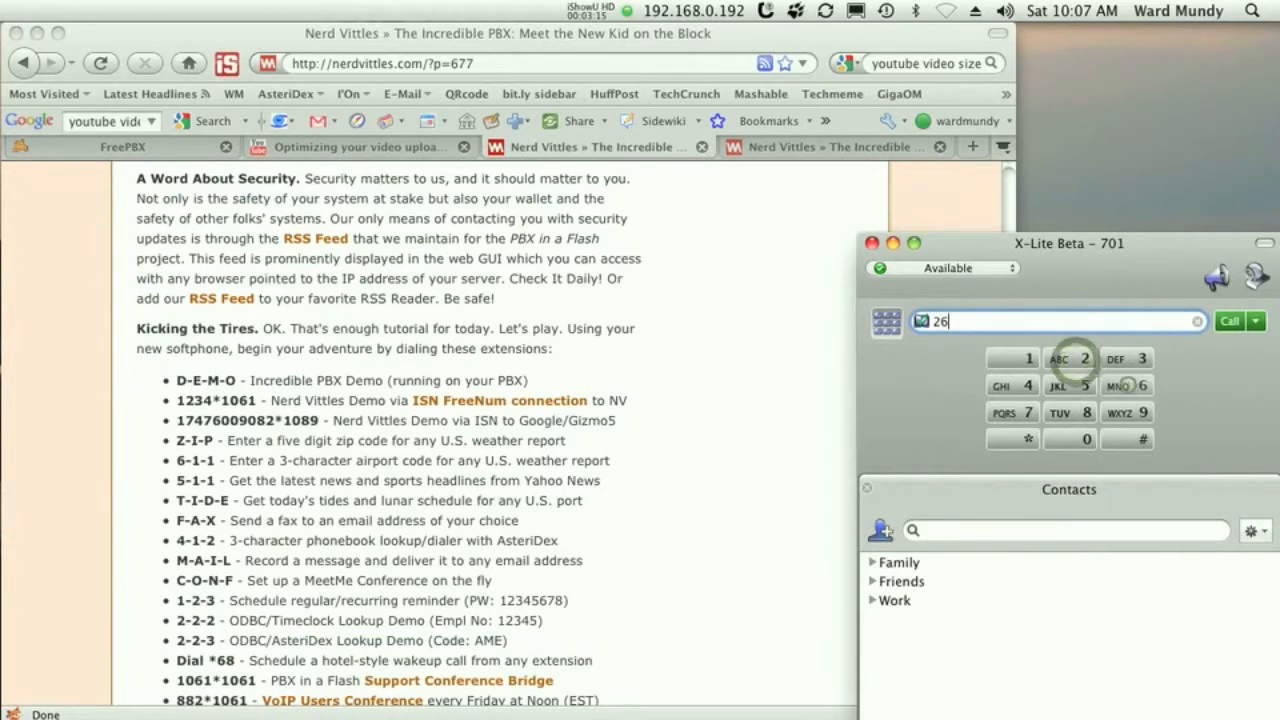
Complete the conference number 2663 and place the call
left_click(1126, 358)
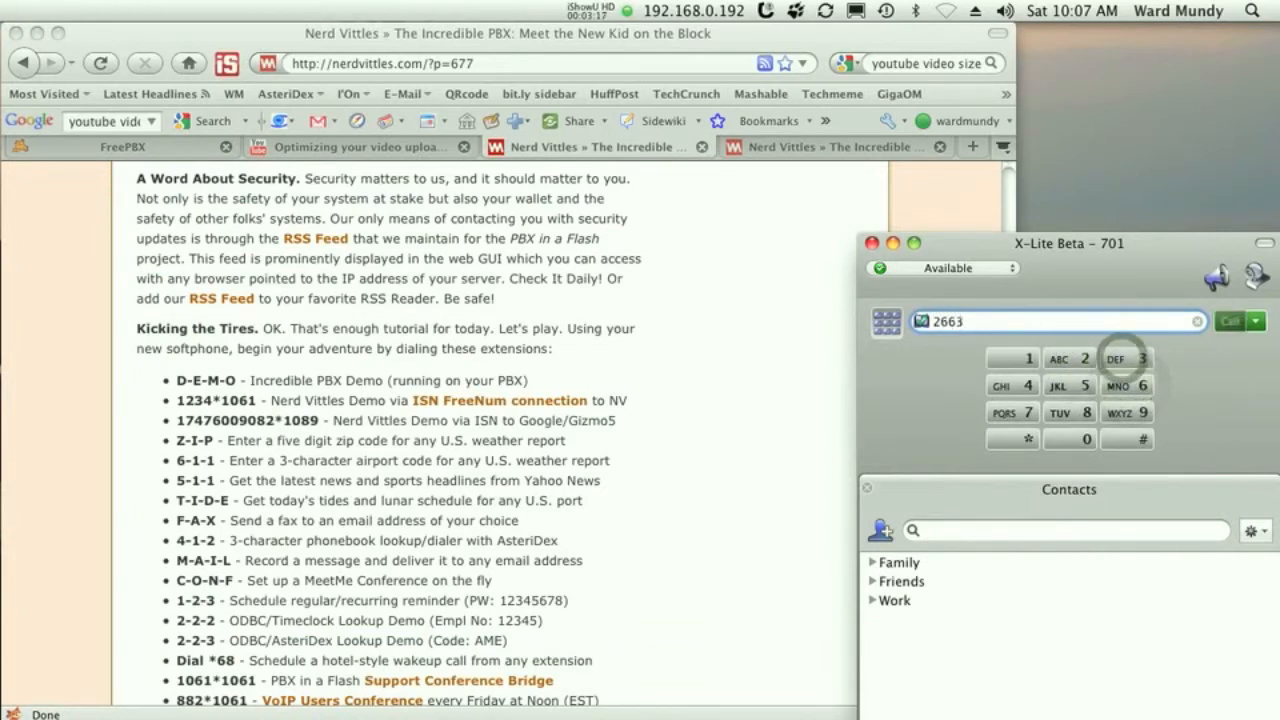
left_click(1239, 320)
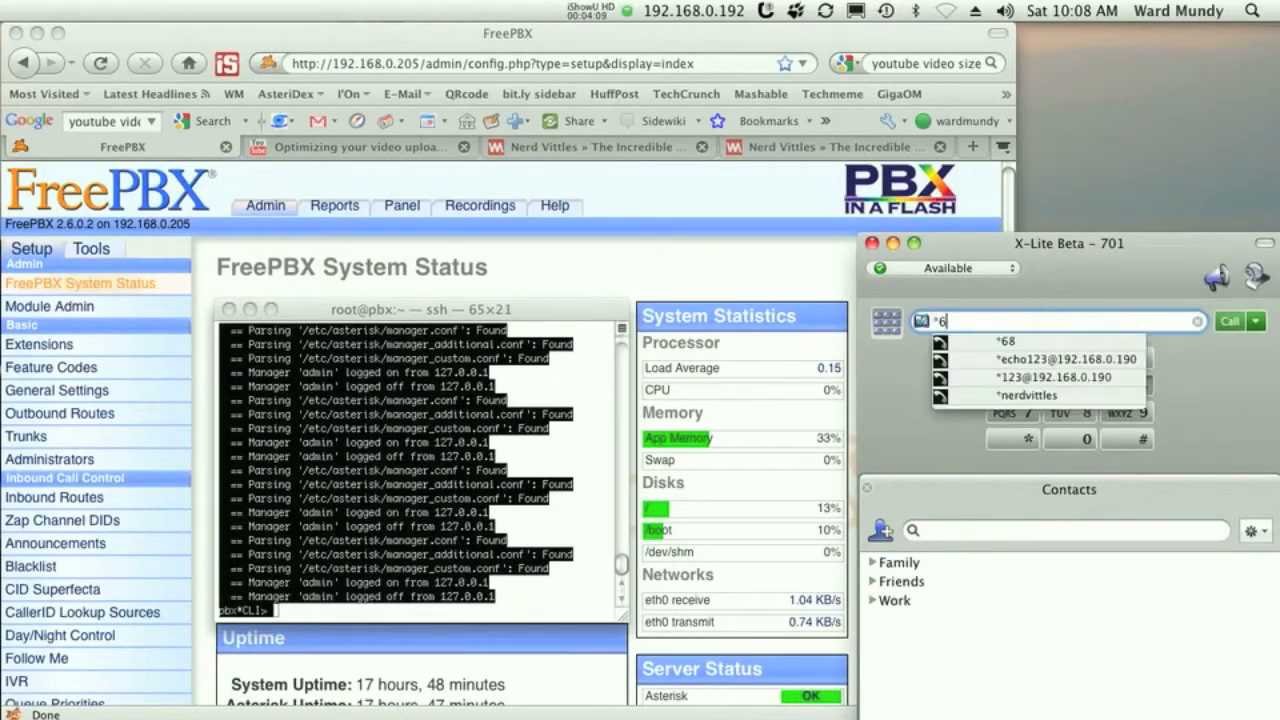
Run the *68 wake-up call for about 25 seconds, hang up, and start keying 2
left_click(1229, 321)
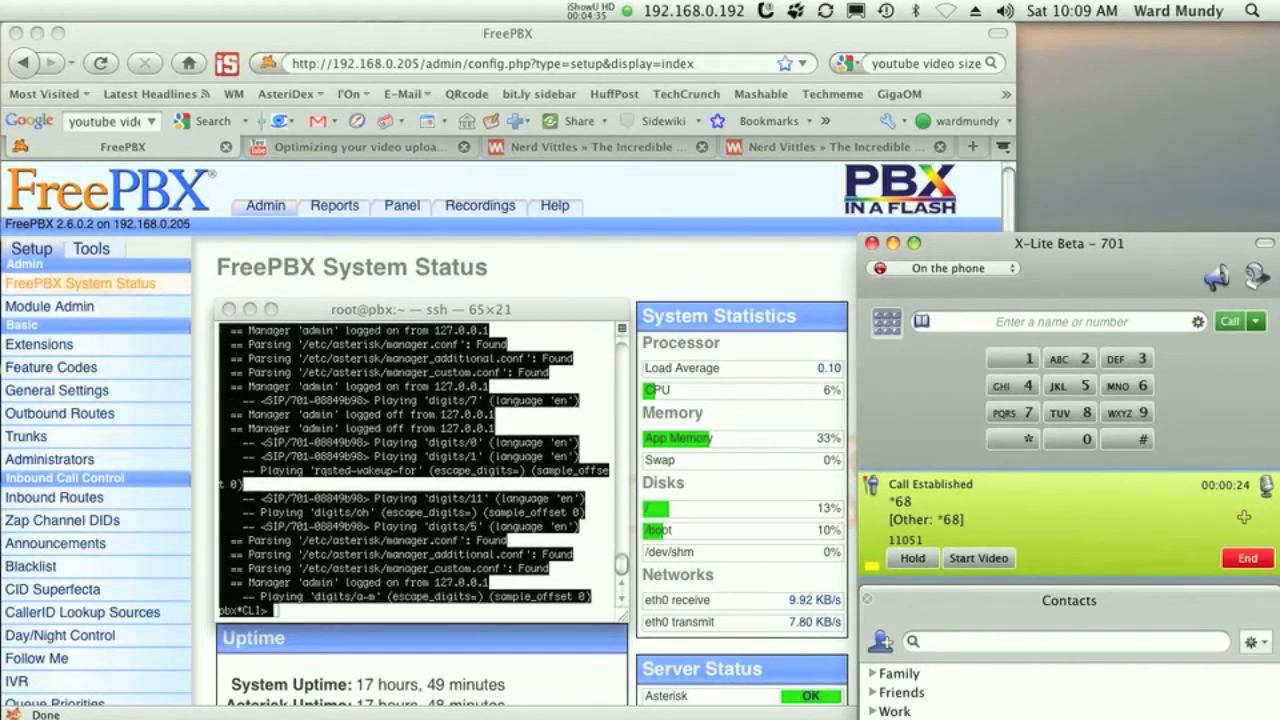
left_click(1247, 558)
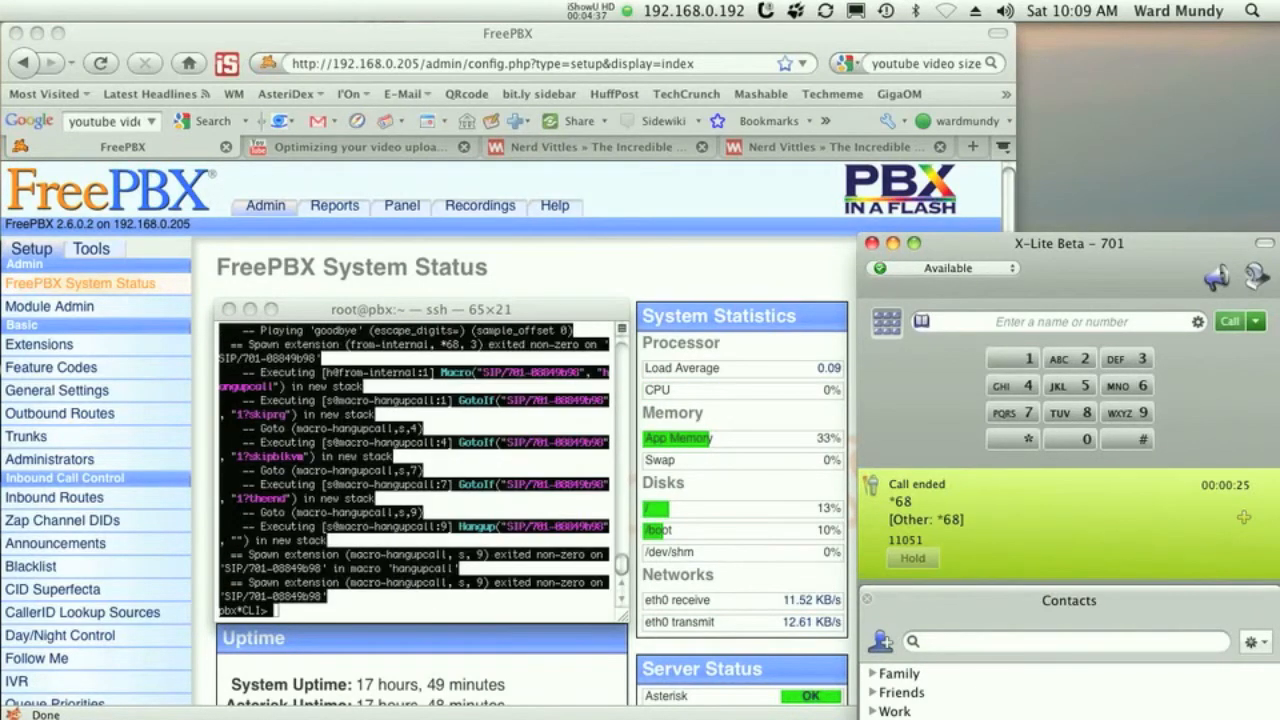
type("2")
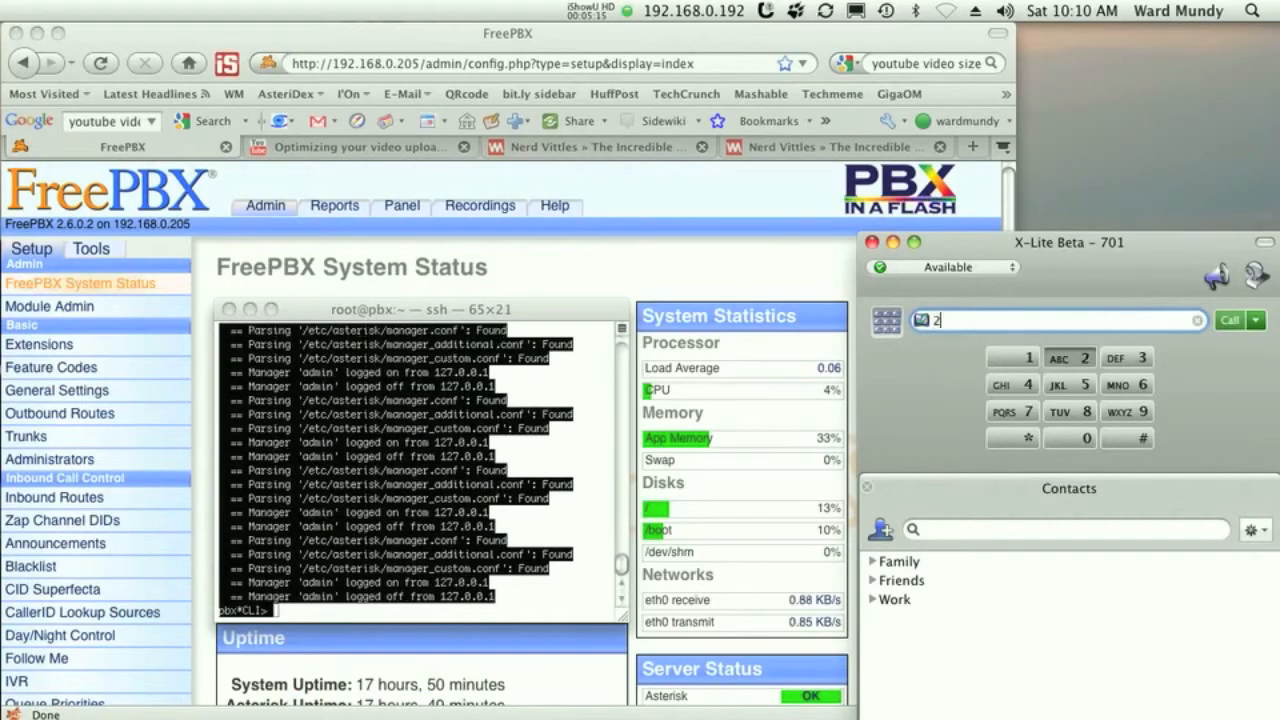
Call extension 223 and answer the AstraDex dial-code prompt on the keypad
left_click(1229, 320)
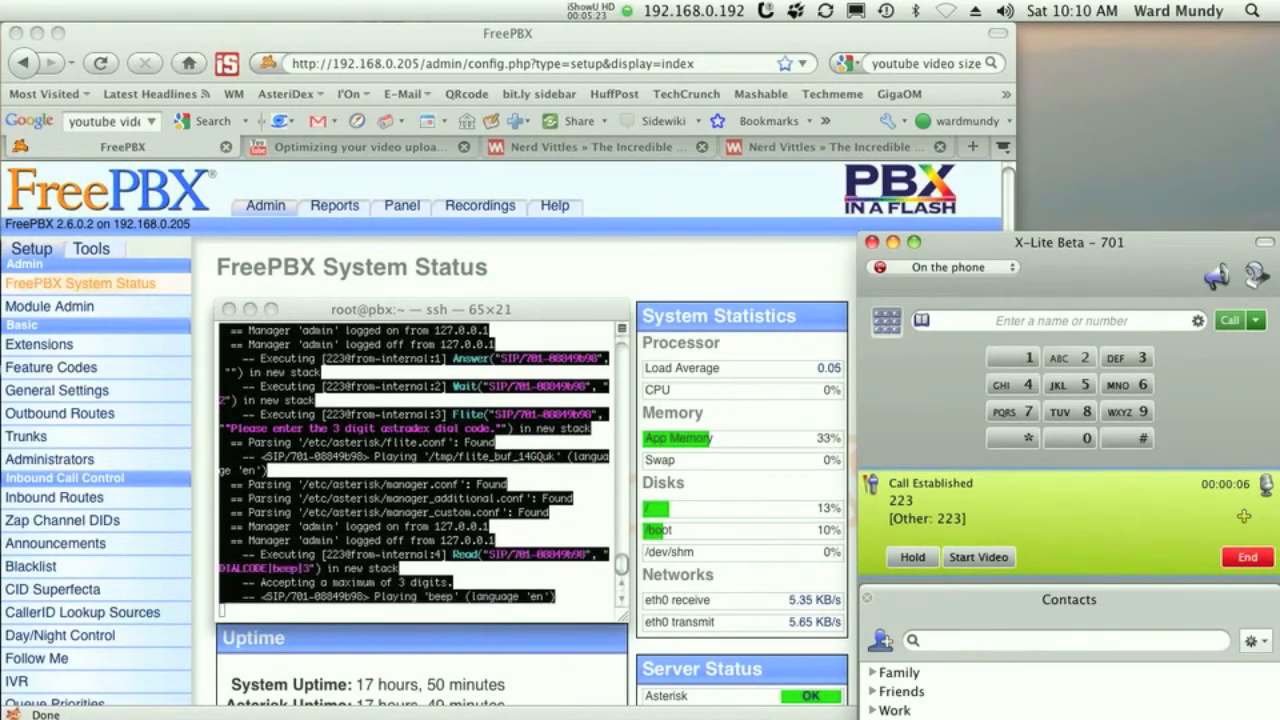
left_click(1126, 358)
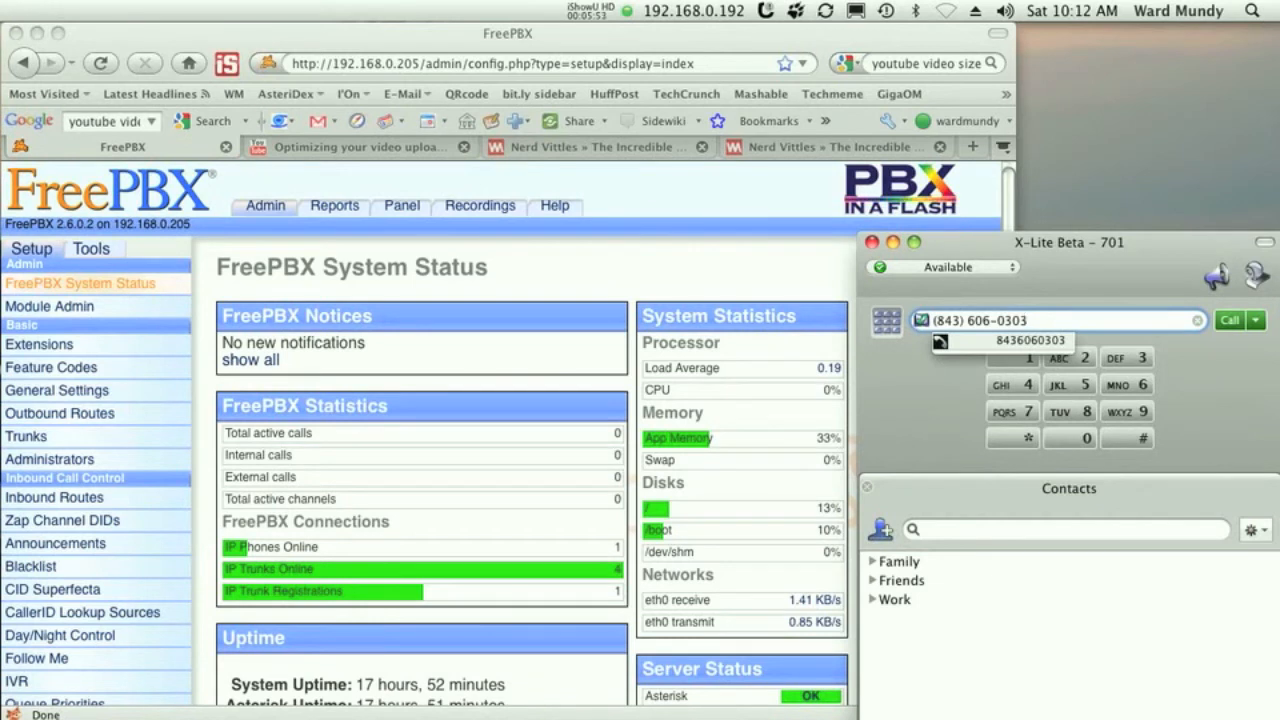
left_click(1230, 320)
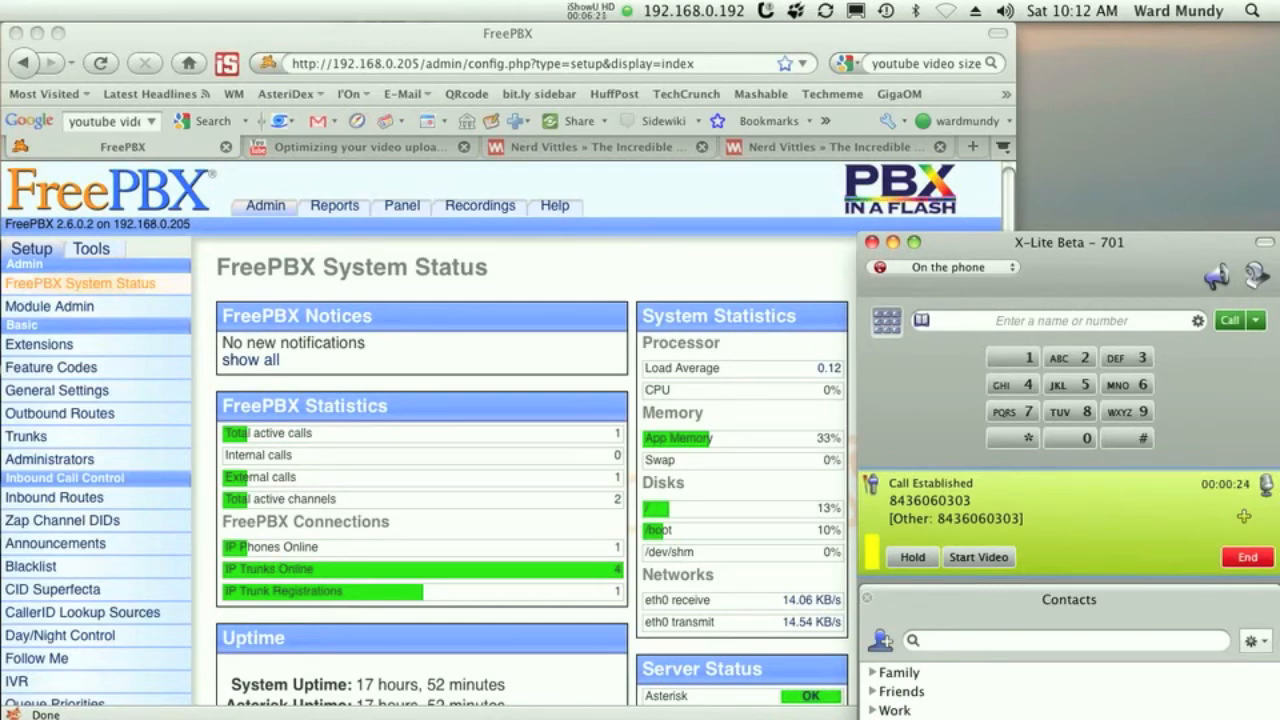
left_click(1247, 557)
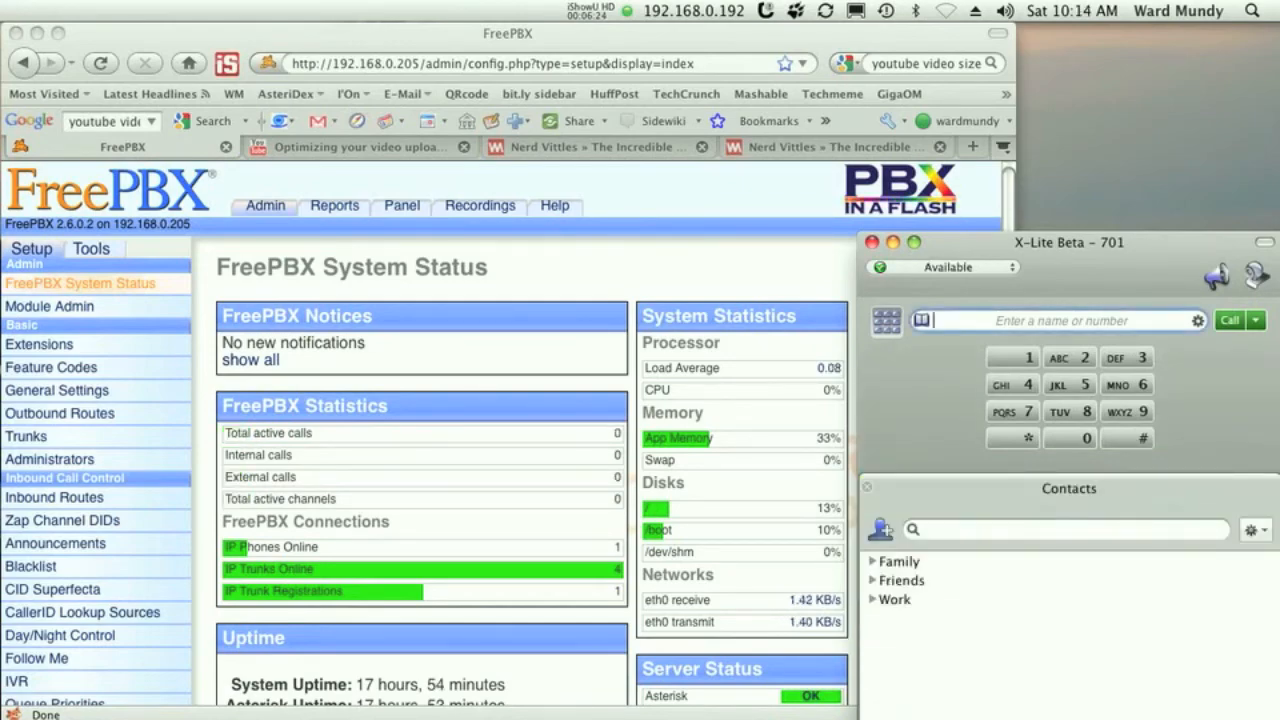
type("demo@")
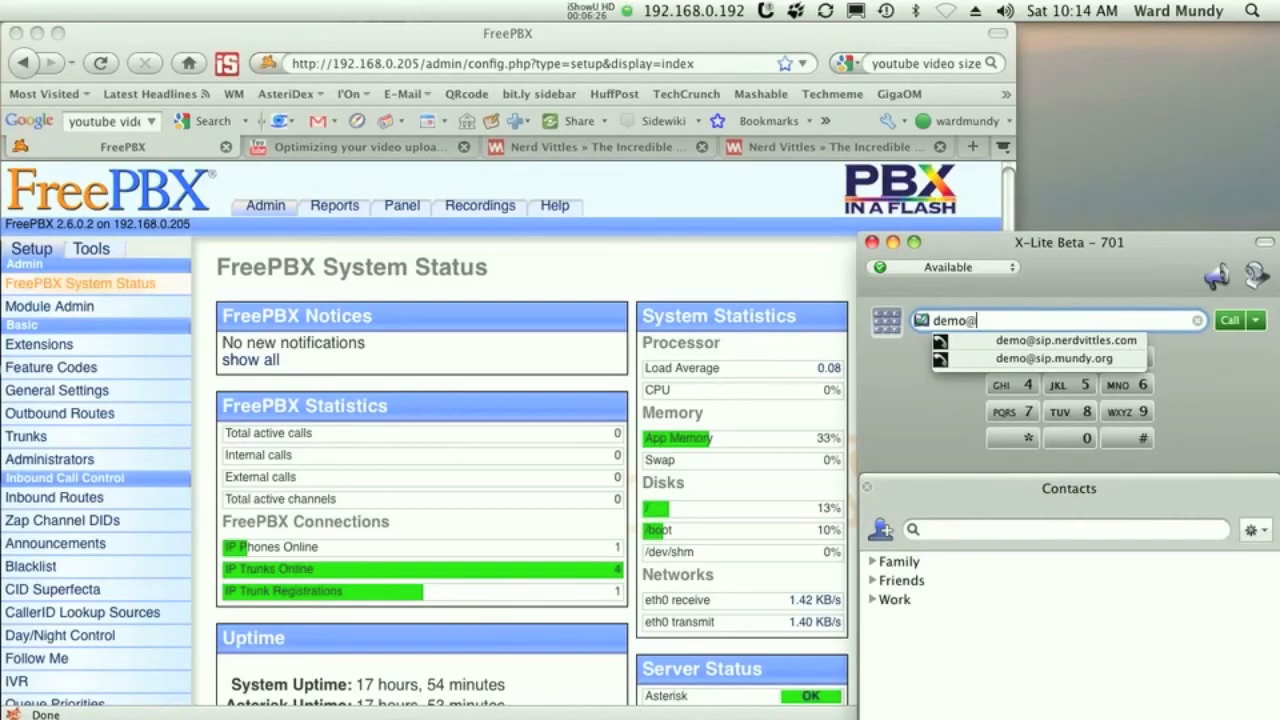
type("sip.nerdvittles.com")
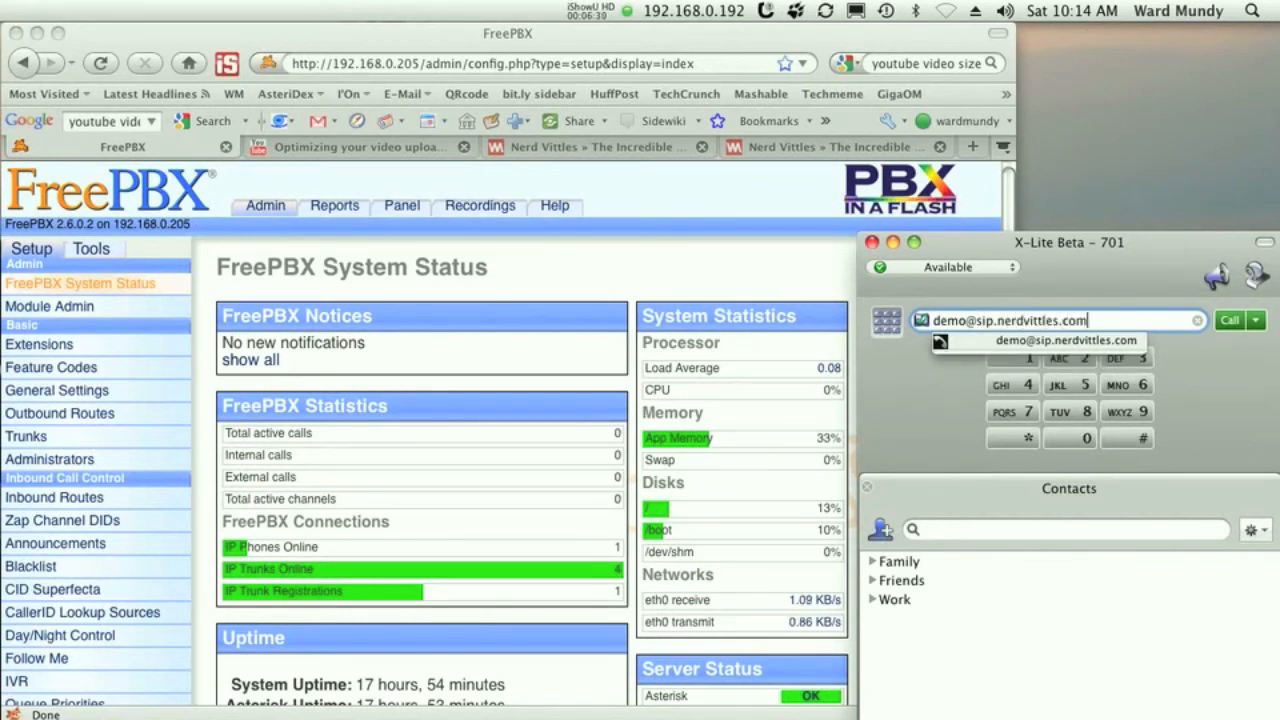
left_click(1231, 320)
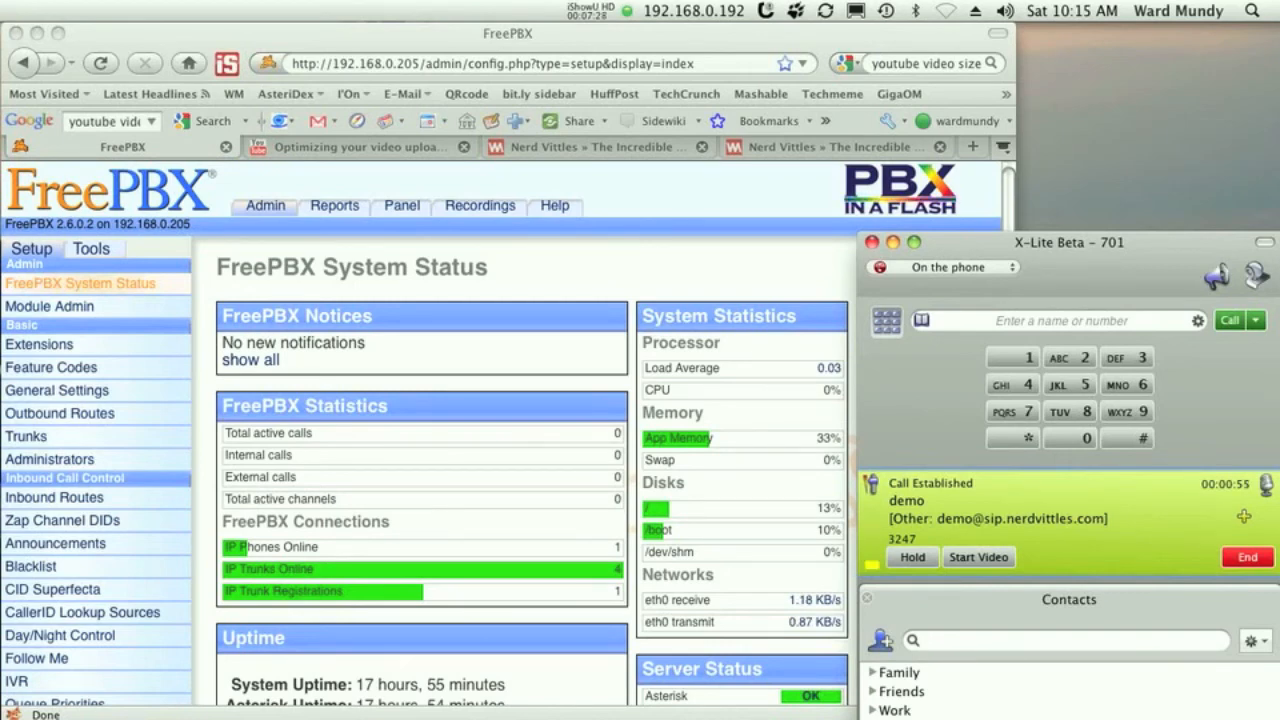
left_click(1247, 557)
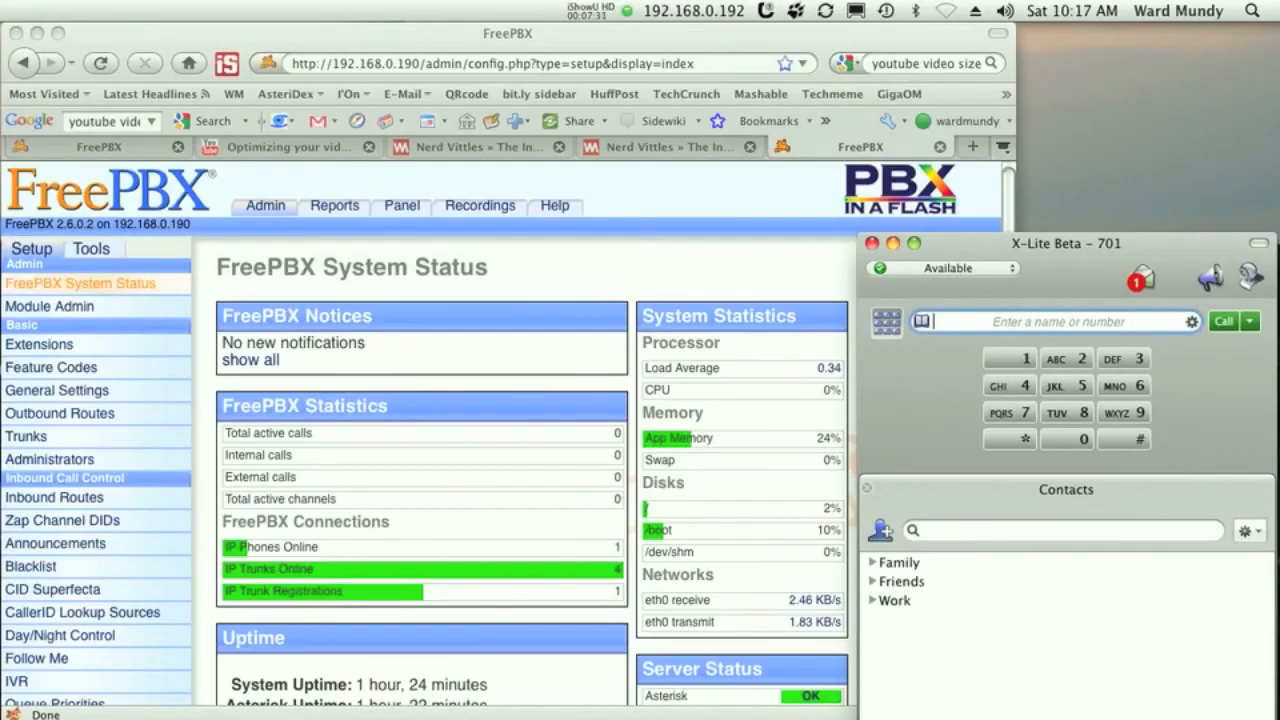
Dial *echo123, run the echo test for about ten seconds, and hang up
type("*echo123")
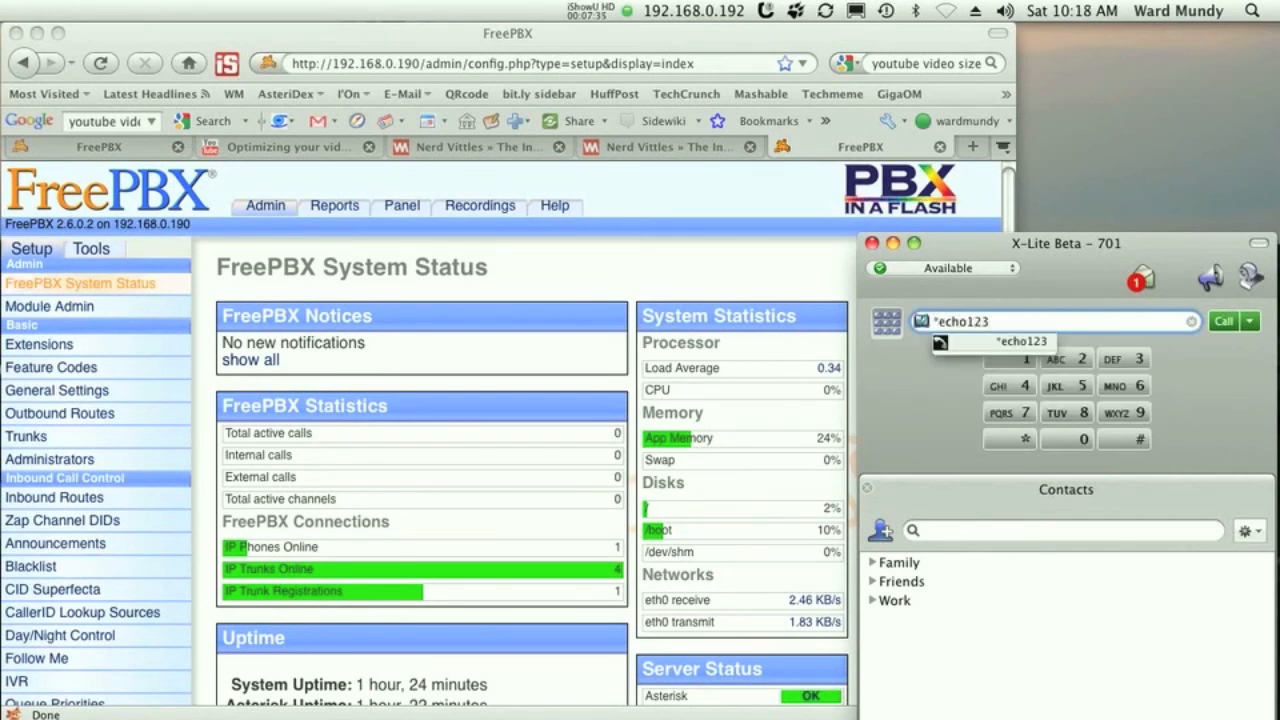
left_click(1224, 321)
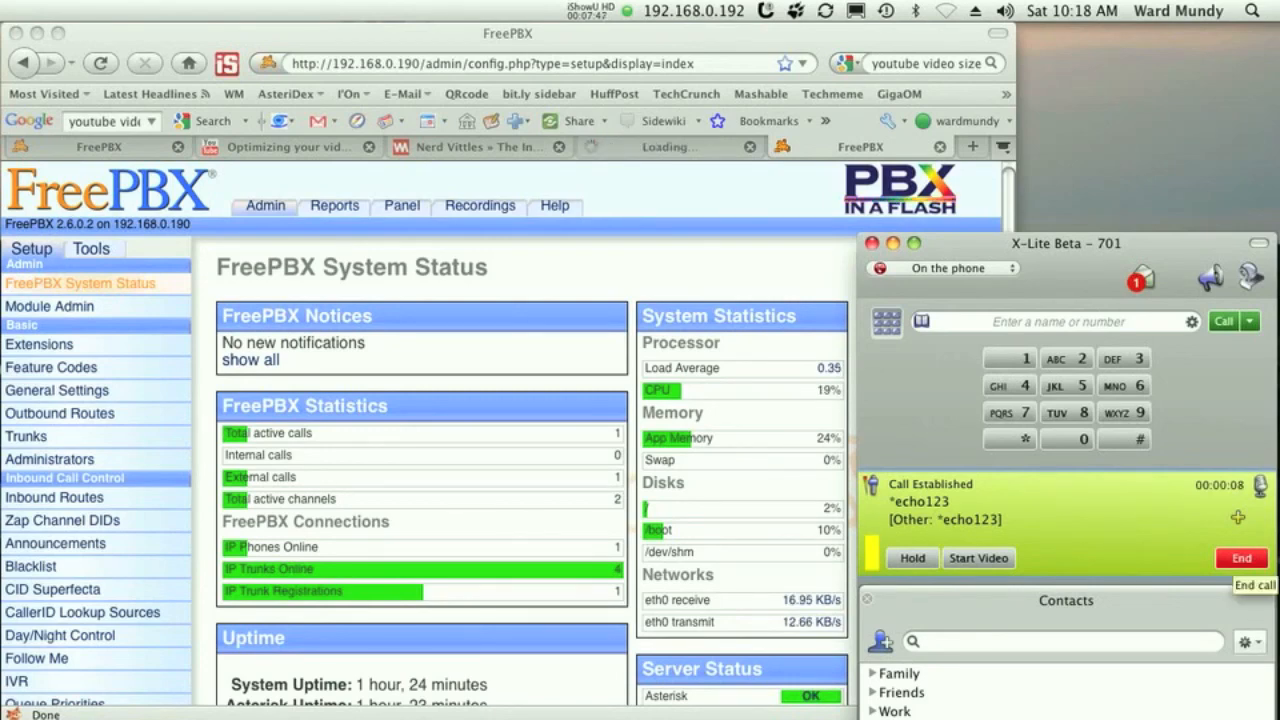
left_click(1241, 558)
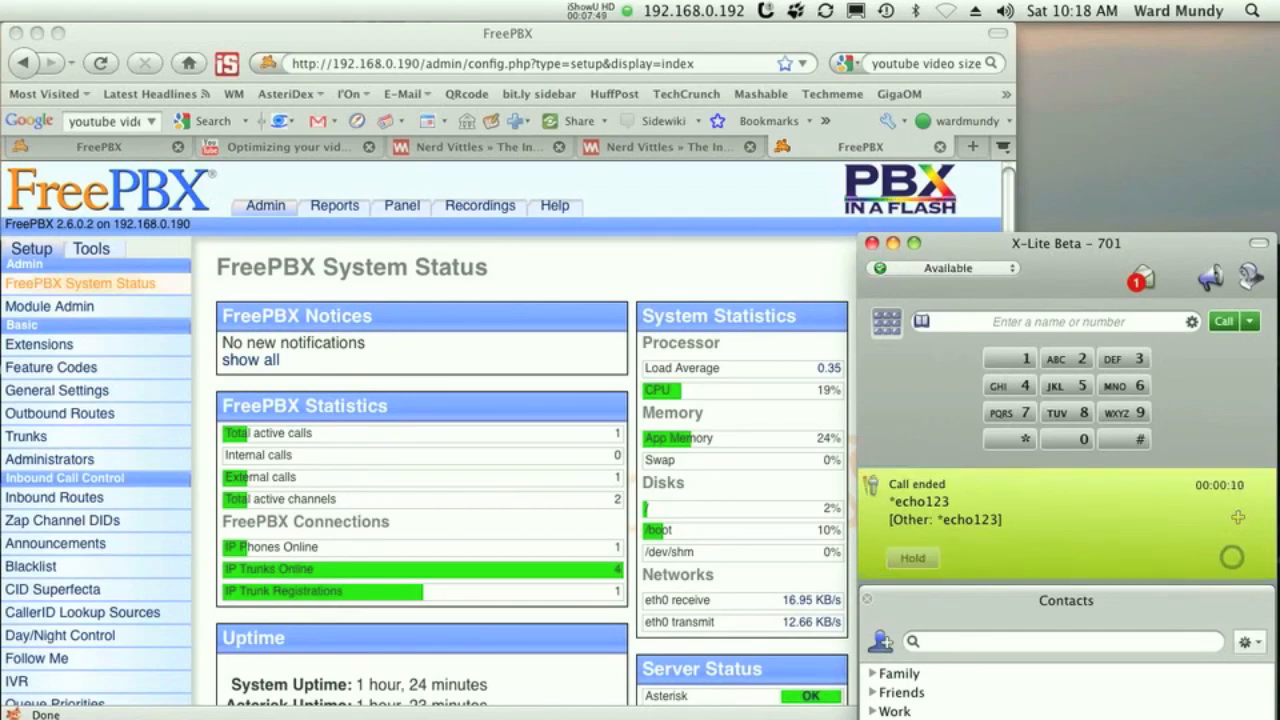